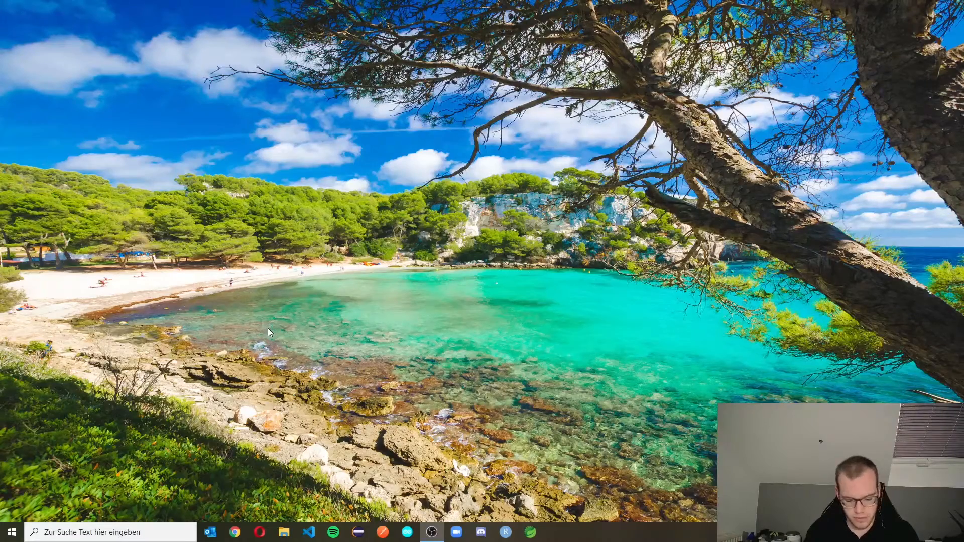
# Launch Google Chrome from Start search and run a Google search for 'python 3 download'
pyautogui.write('chrom')
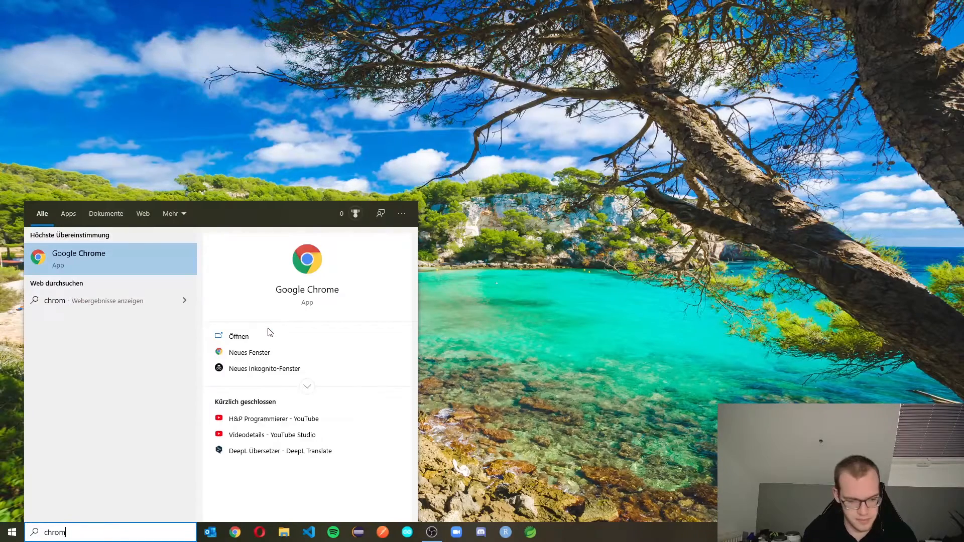
pyautogui.click(78, 258)
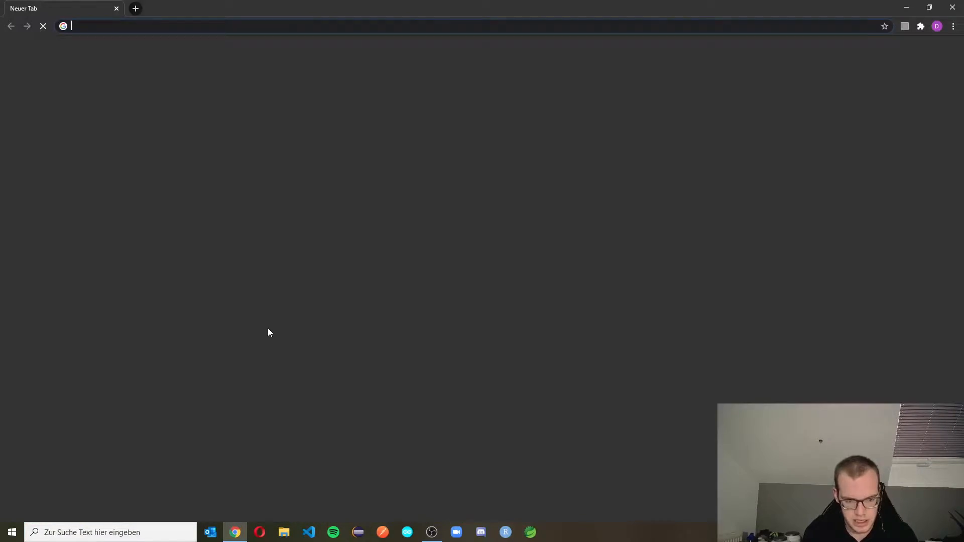
pyautogui.write('python code')
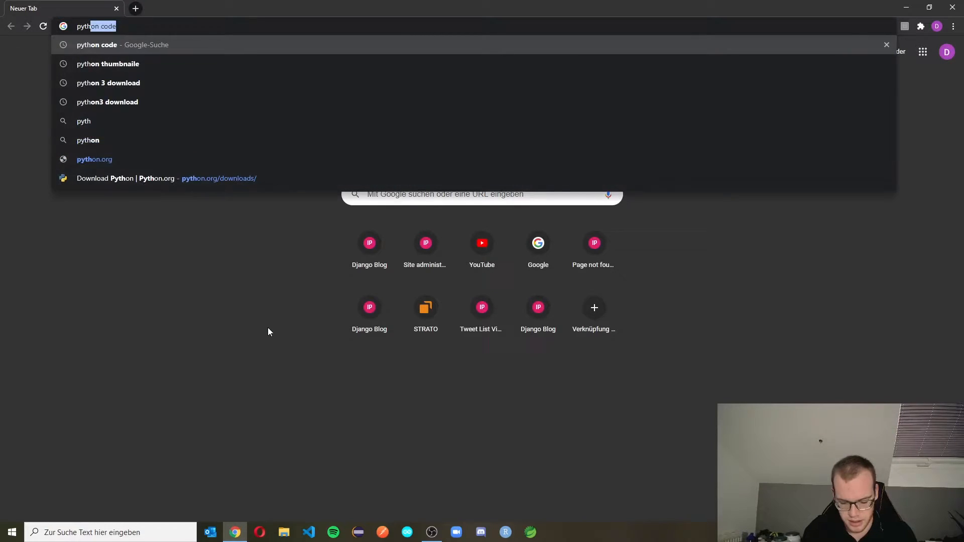
pyautogui.write('python 3 dw')
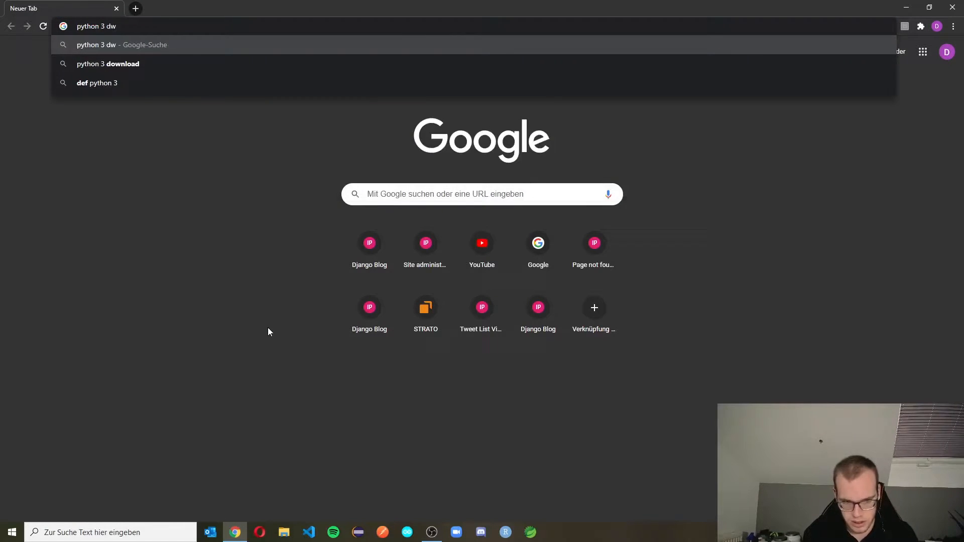
pyautogui.click(107, 63)
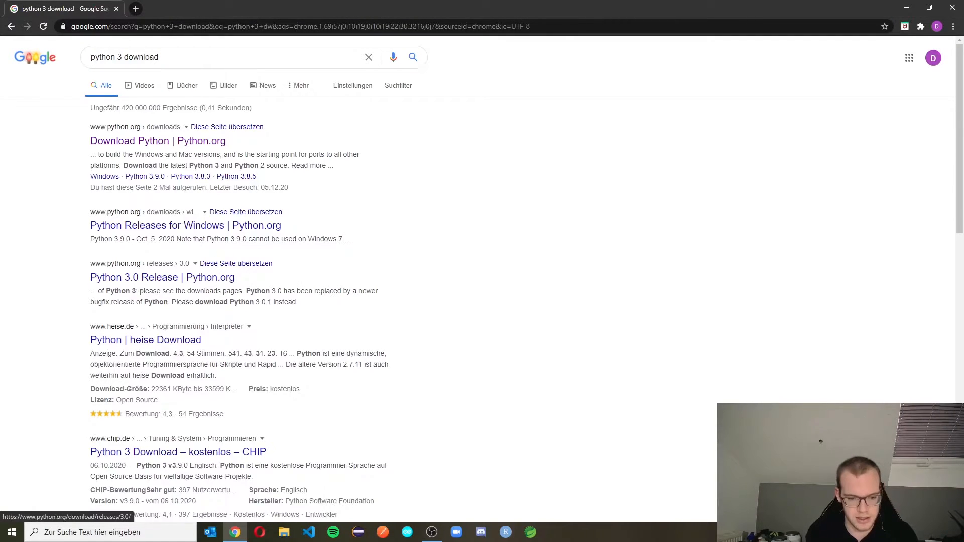
# From python.org's Download page, download the Python 3.9.0 Windows installer and run it
pyautogui.click(157, 140)
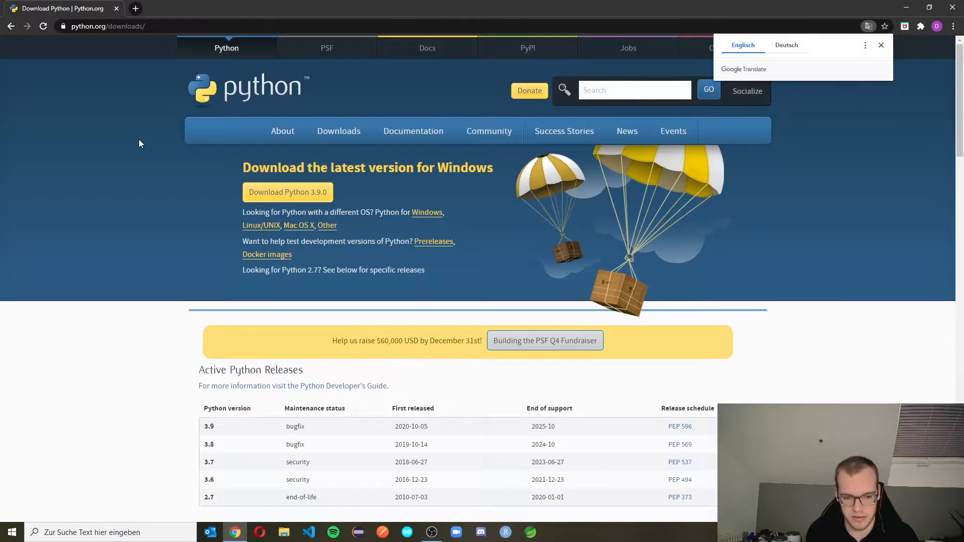
pyautogui.moveTo(286, 191)
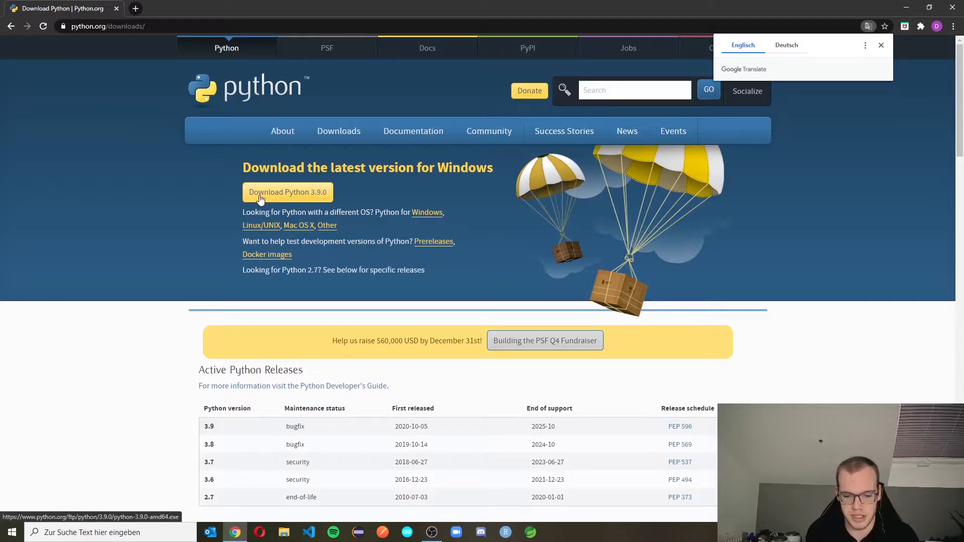
pyautogui.click(880, 45)
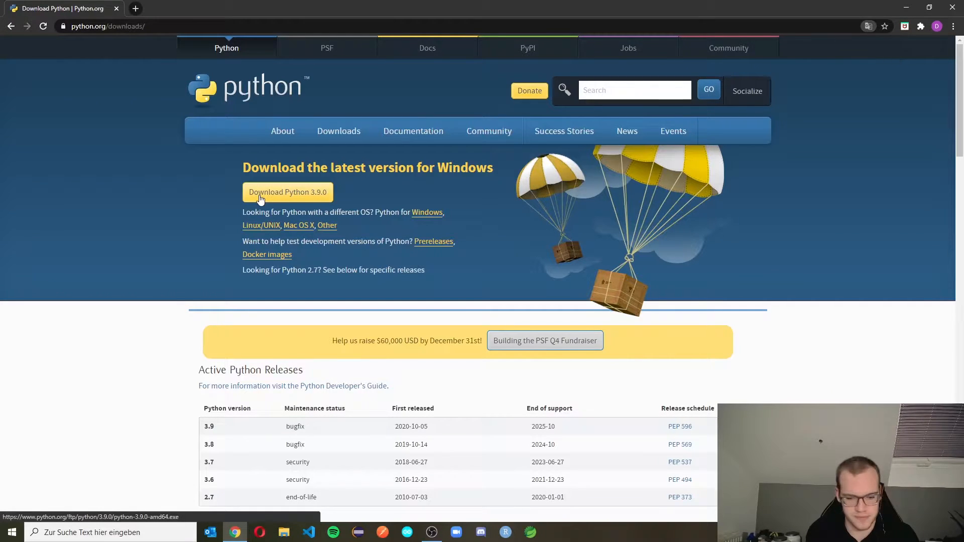
pyautogui.click(286, 192)
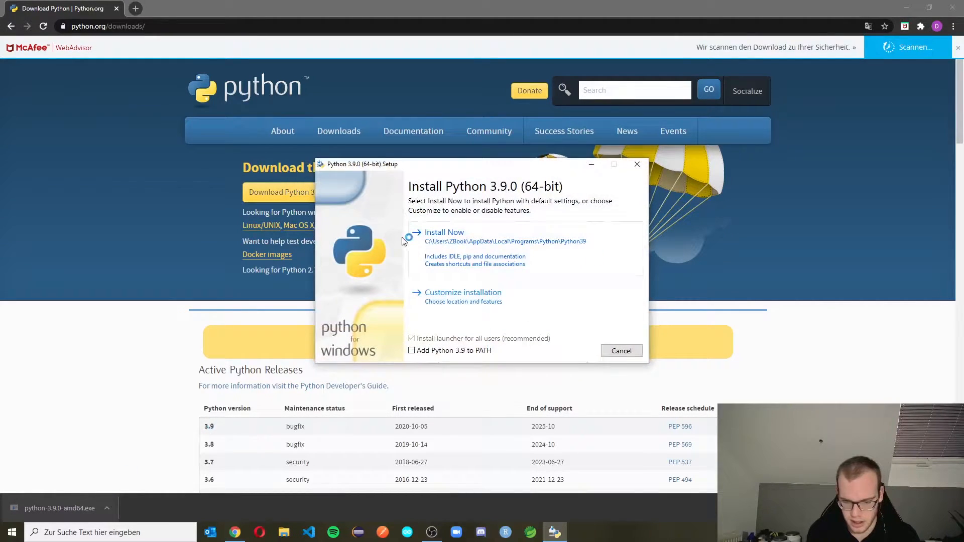
# Install Python 3.9.0 with 'Install Now' defaults and close the installer once setup succeeds
pyautogui.click(443, 232)
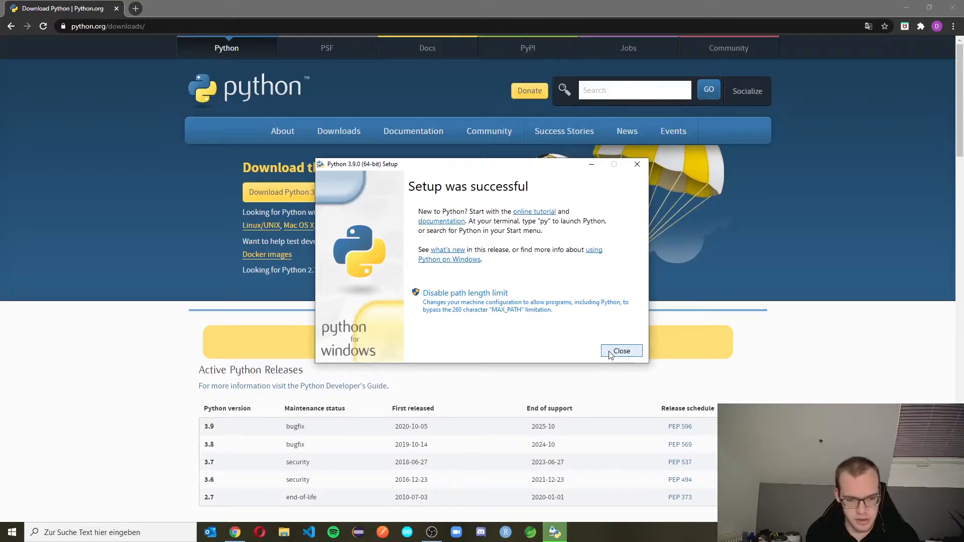
pyautogui.click(620, 352)
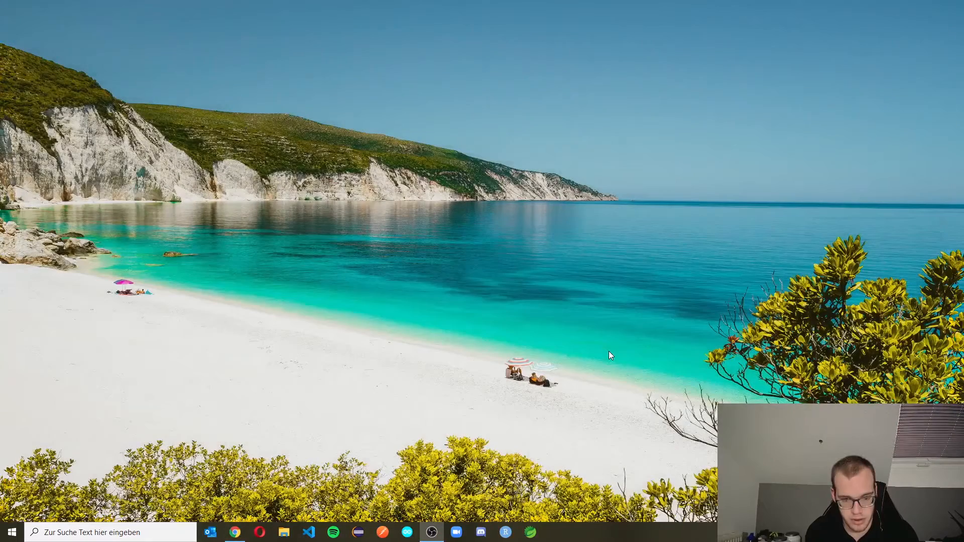
# Search the taskbar so Eingabeaufforderung (Command Prompt) shows as the best match
pyautogui.write('idle')
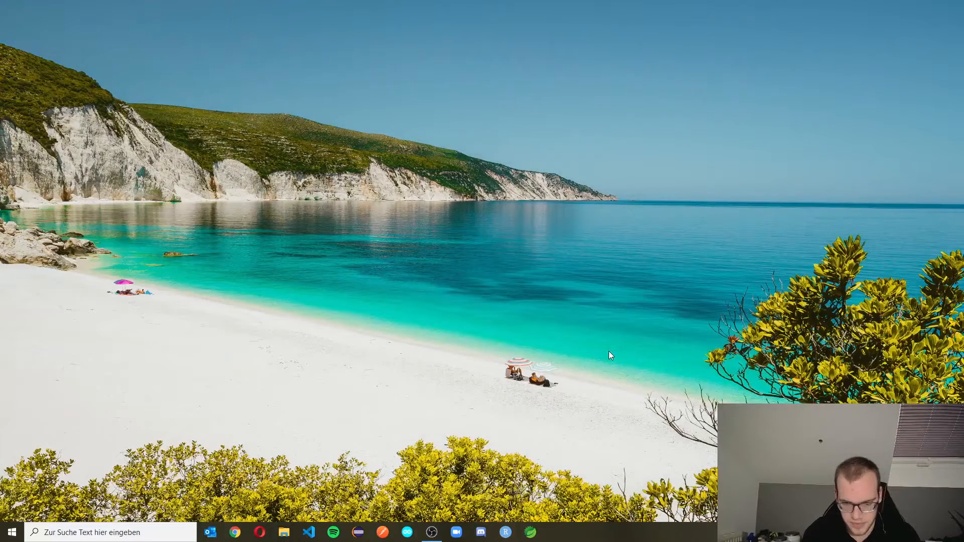
pyautogui.click(555, 532)
pyautogui.write('cm')
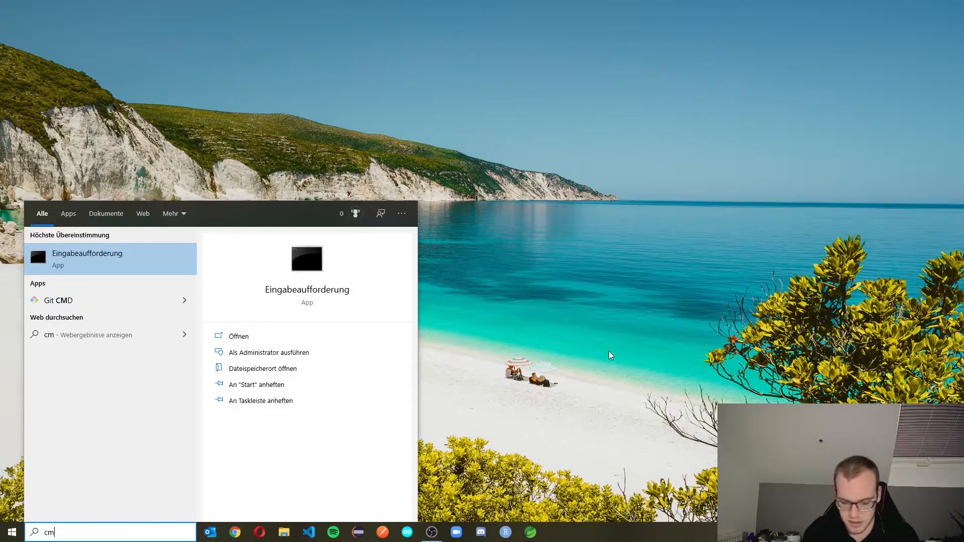
# In Command Prompt run 'python --version' (reports Python 3.8.6), then start the python interpreter
pyautogui.click(239, 336)
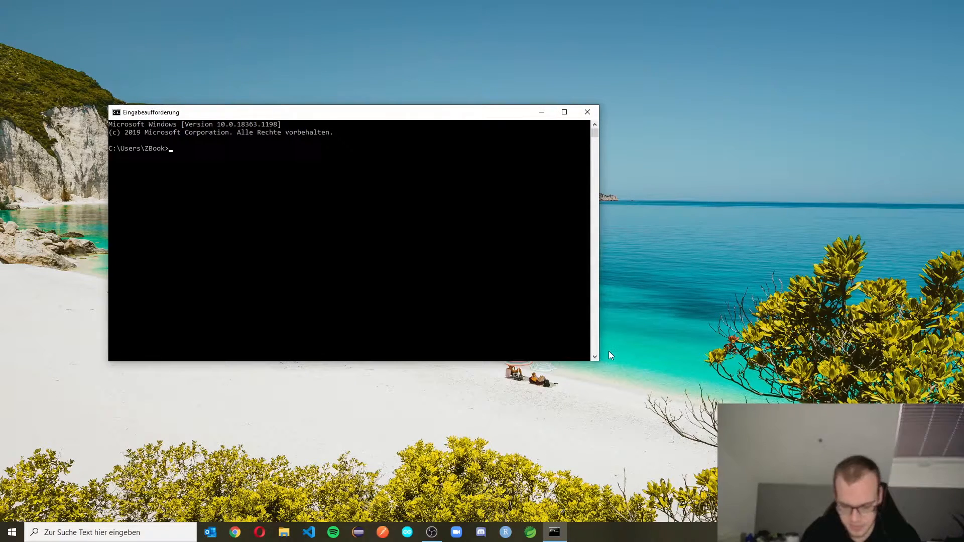
pyautogui.write('pyth')
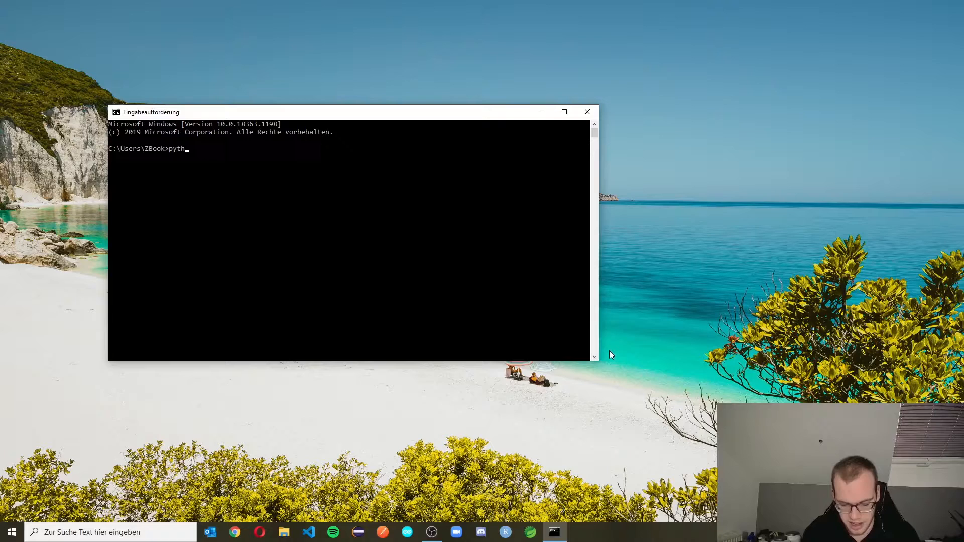
pyautogui.write('on --version')
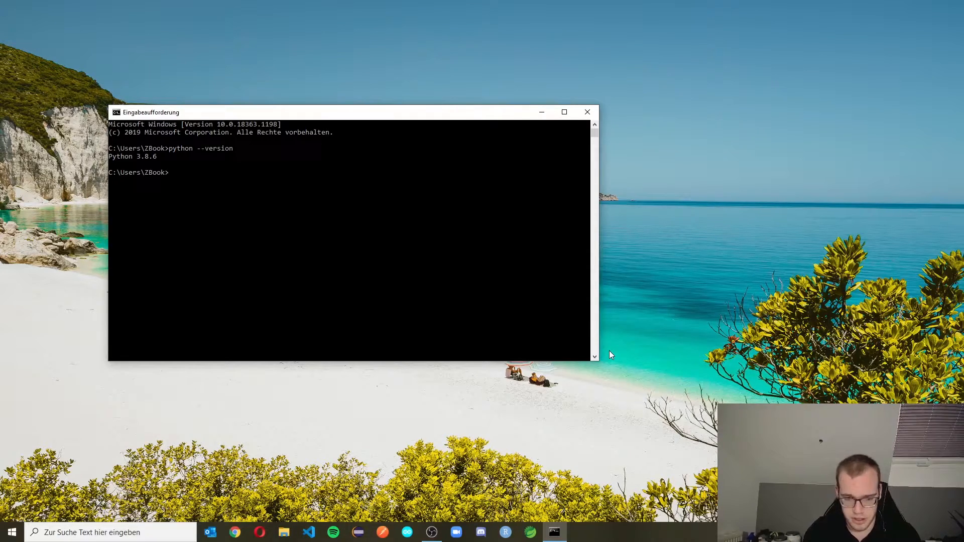
pyautogui.write('python')
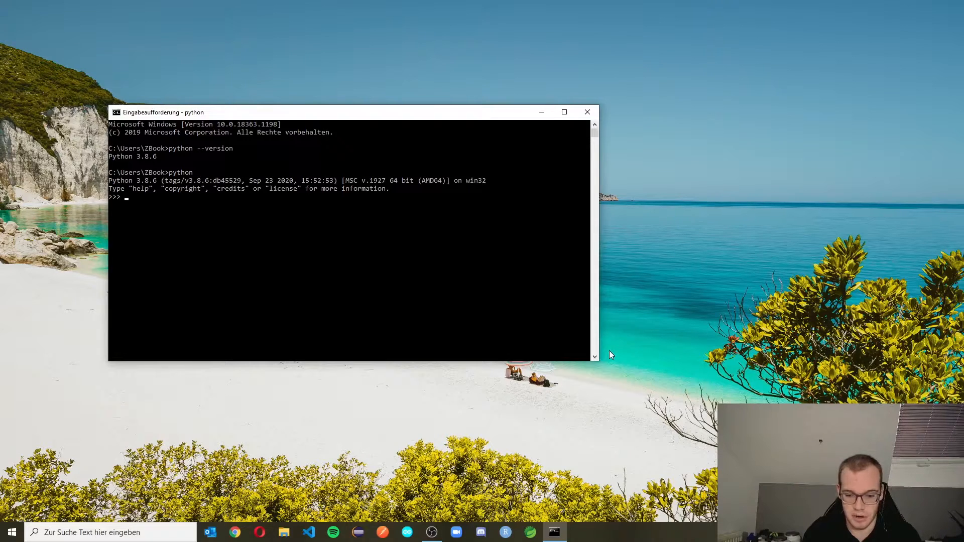
# At the >>> prompt evaluate 4 + 4 = 8 and 5 * 4 = 20, then exit the shell
pyautogui.write('4 +')
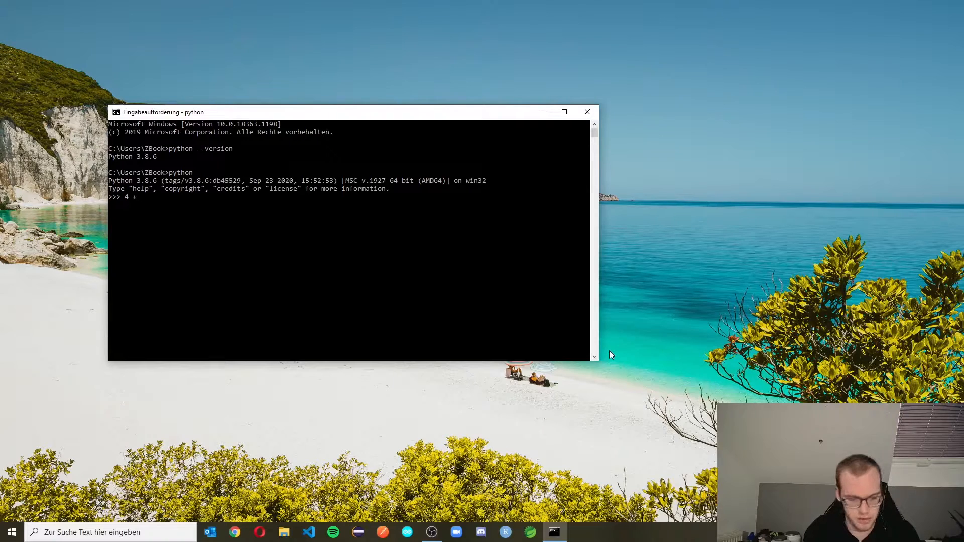
pyautogui.write('4')
pyautogui.write('5 * 4')
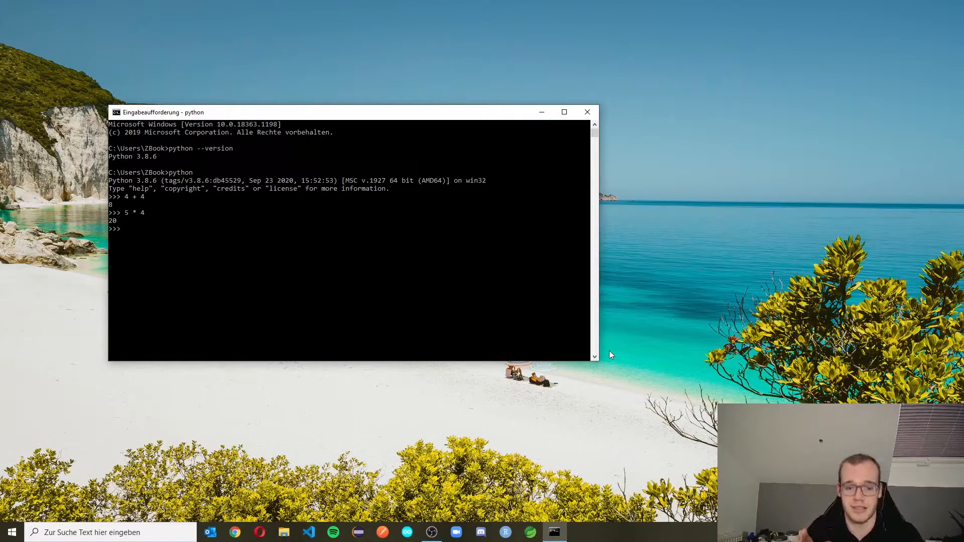
pyautogui.write('exit')
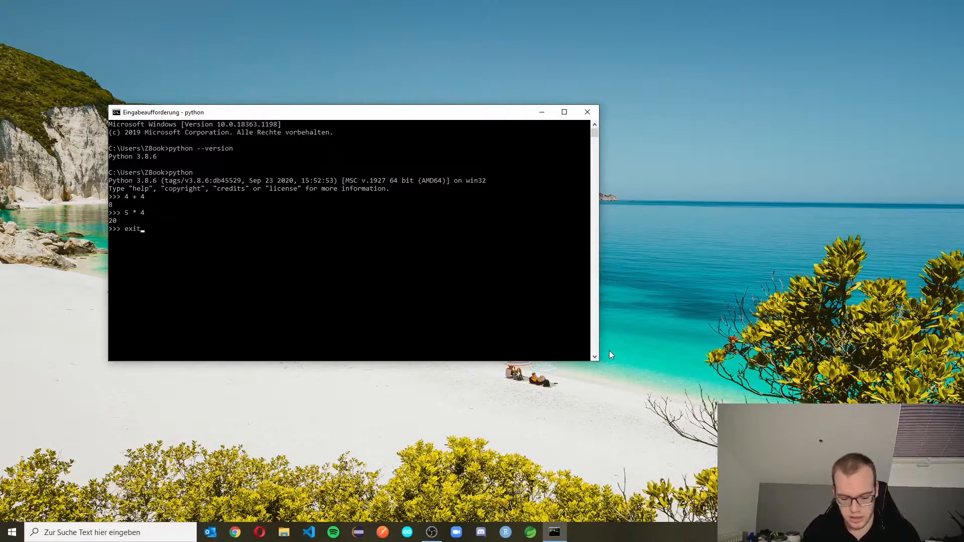